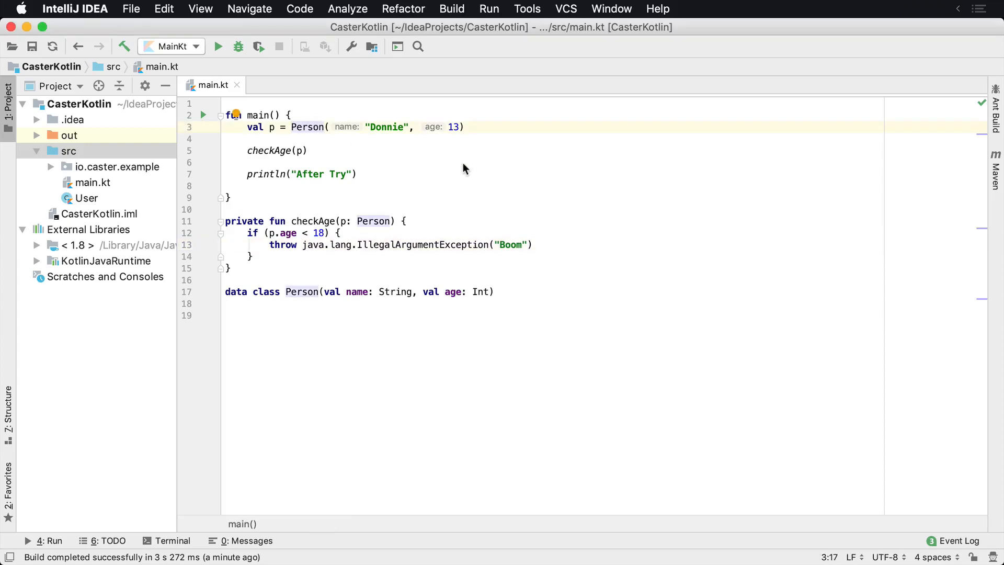
Surround checkAge(p) with try { } finally { } and begin a println inside finally.
{"action": "key", "text": "enter"}
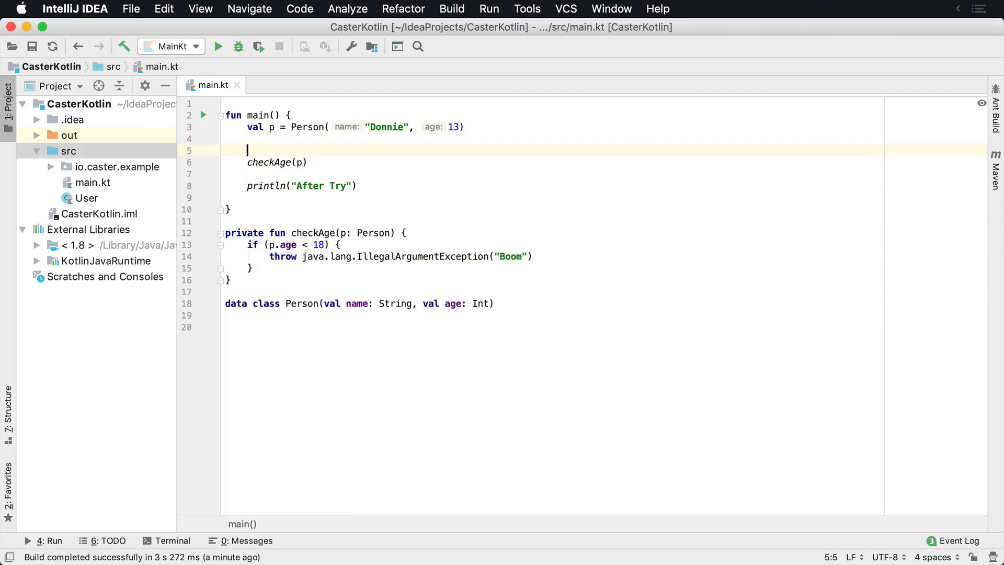
{"action": "type", "text": "try {"}
{"action": "left_click", "coordinate": [554, 173]}
{"action": "type", "text": "}"}
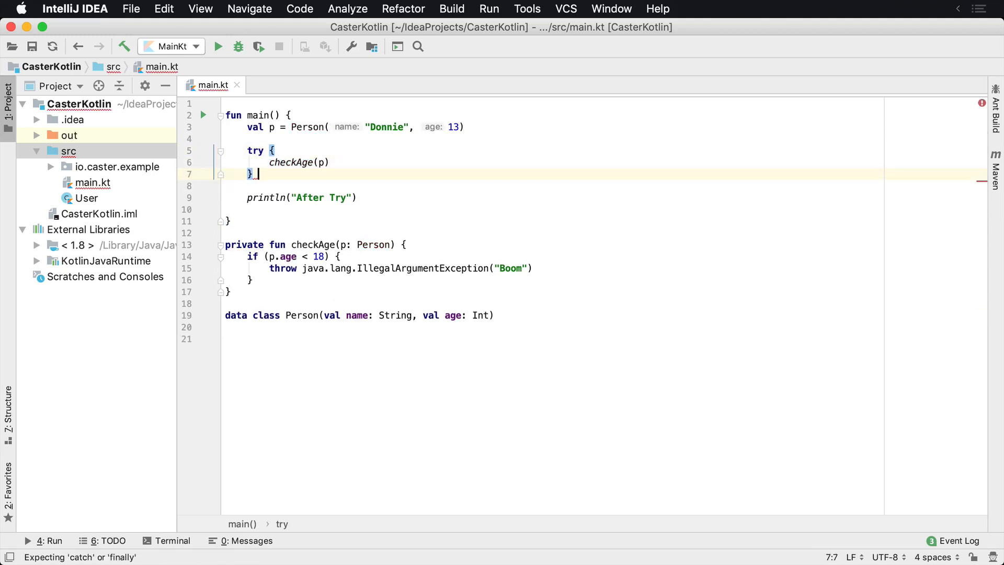
{"action": "type", "text": "finally {"}
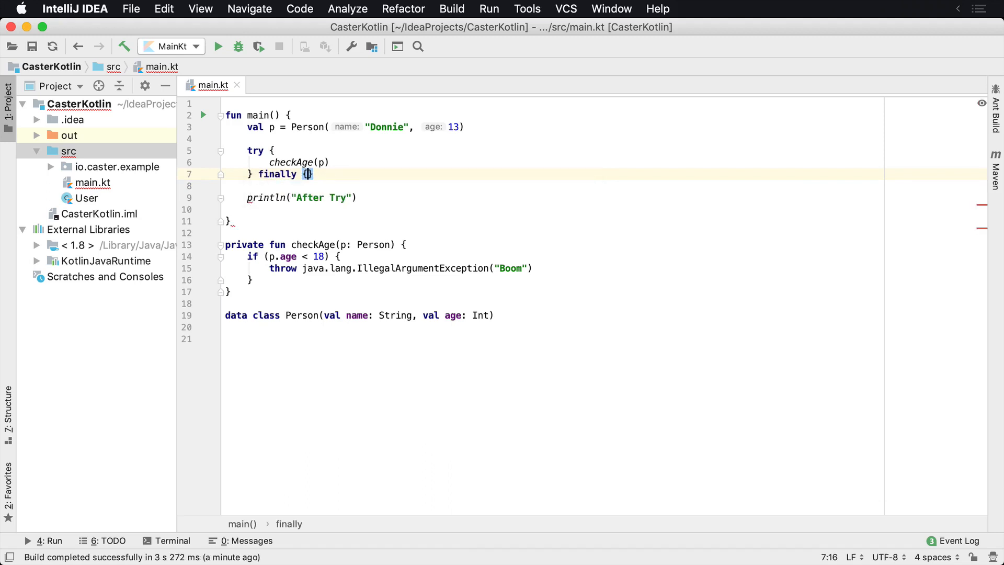
{"action": "key", "text": "Return"}
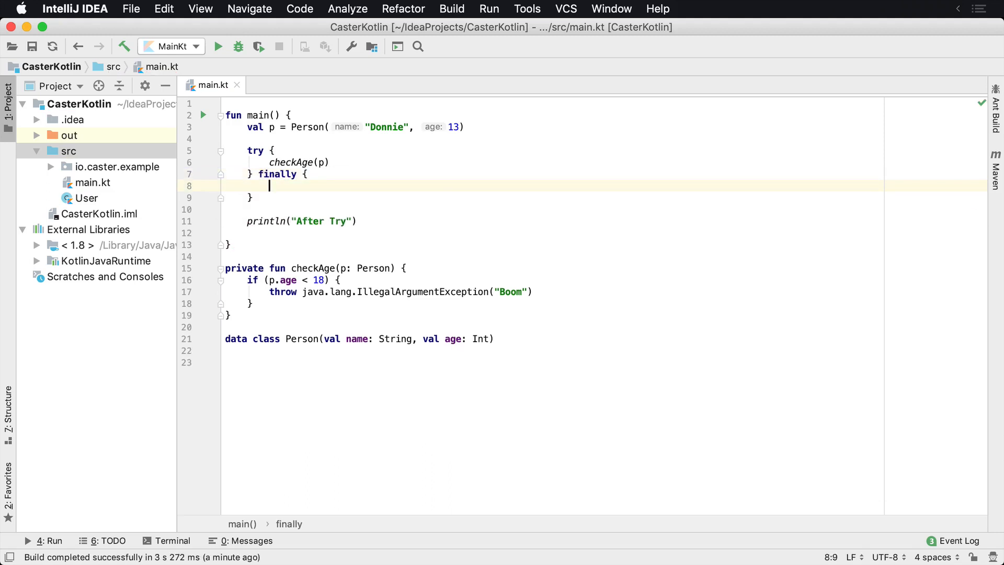
{"action": "type", "text": "println(\"finally"}
{"action": "type", "text": "/"}
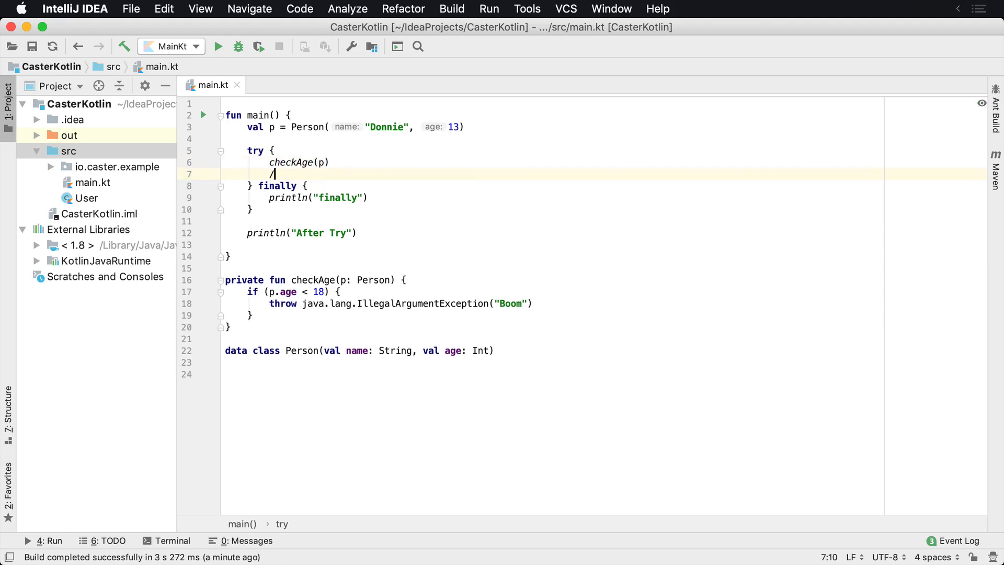
Add println("After check age") after checkAge inside try and review the blocks.
{"action": "type", "text": "println(\"After check age"}
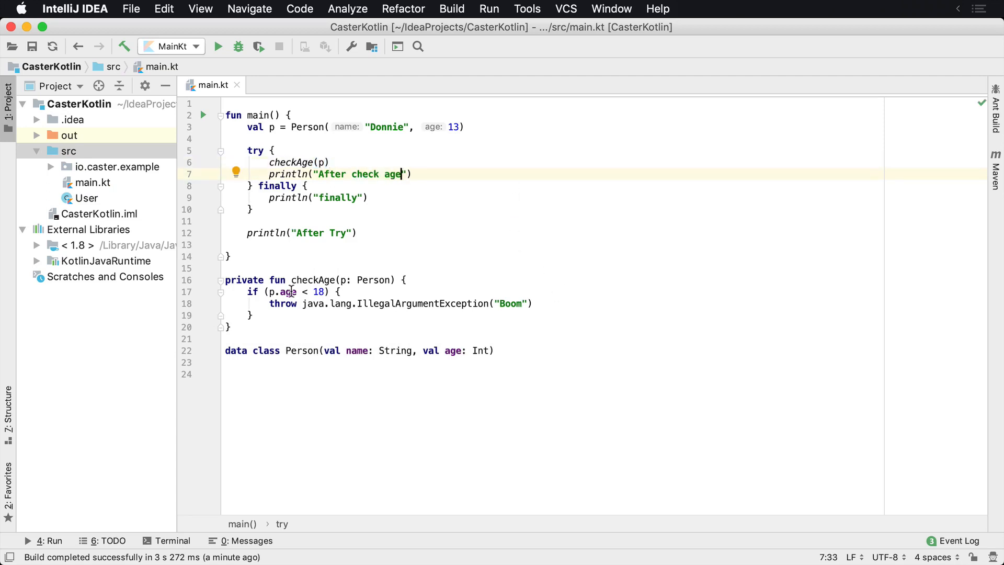
{"action": "left_click", "coordinate": [287, 292]}
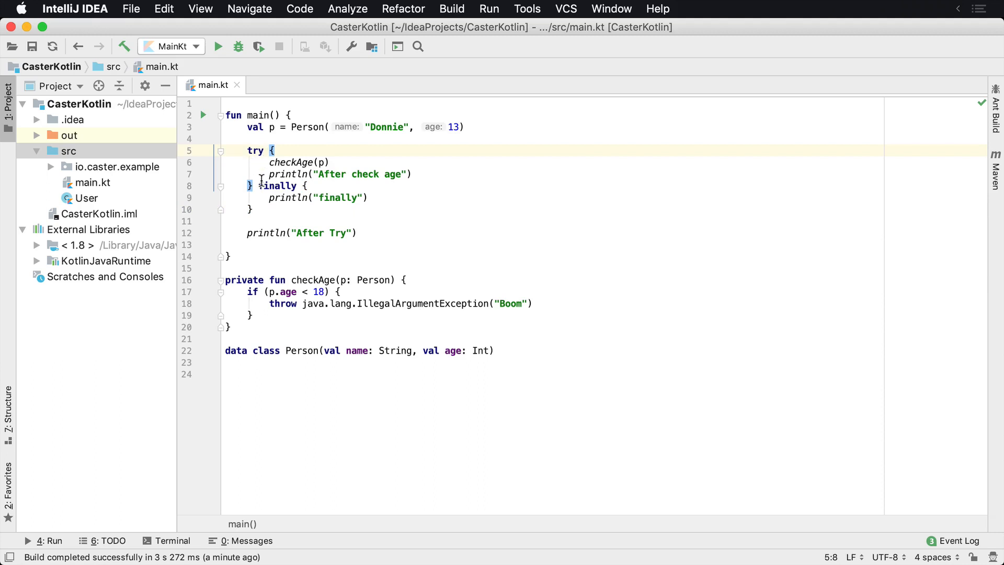
{"action": "left_click", "coordinate": [267, 197]}
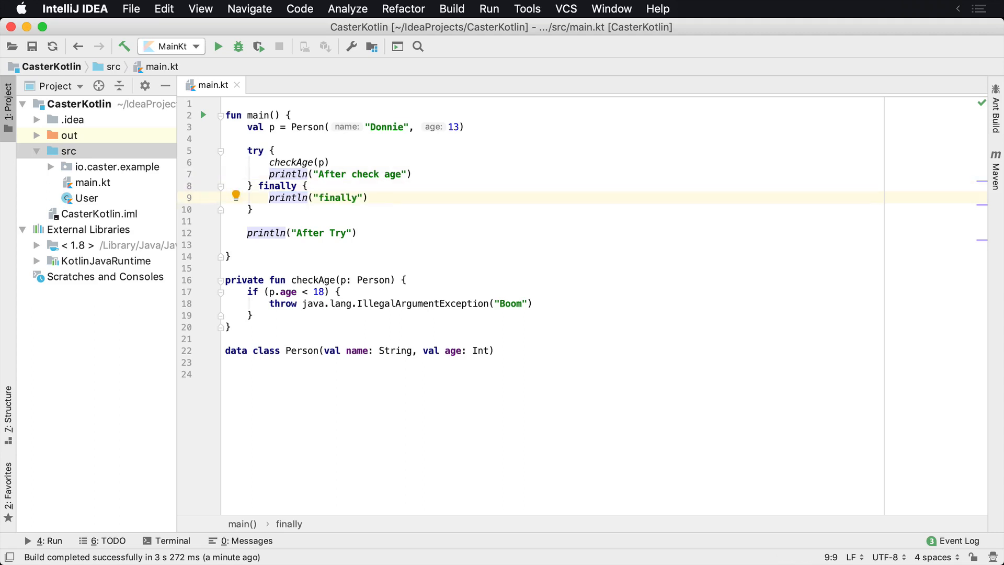
Run main and highlight finally, the uncaught IllegalArgumentException and the checkAge call.
{"action": "left_click", "coordinate": [217, 46]}
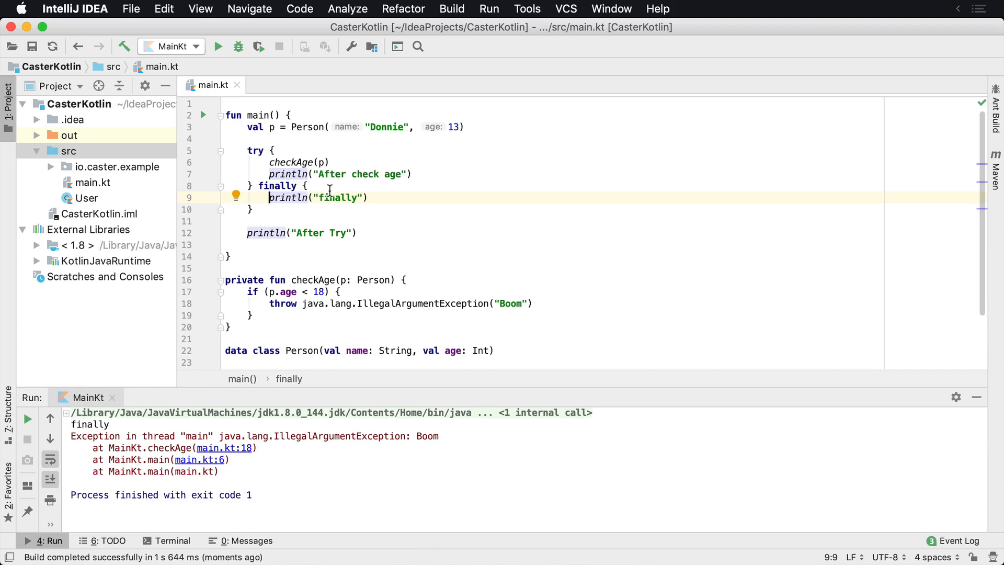
{"action": "double_click", "coordinate": [90, 423]}
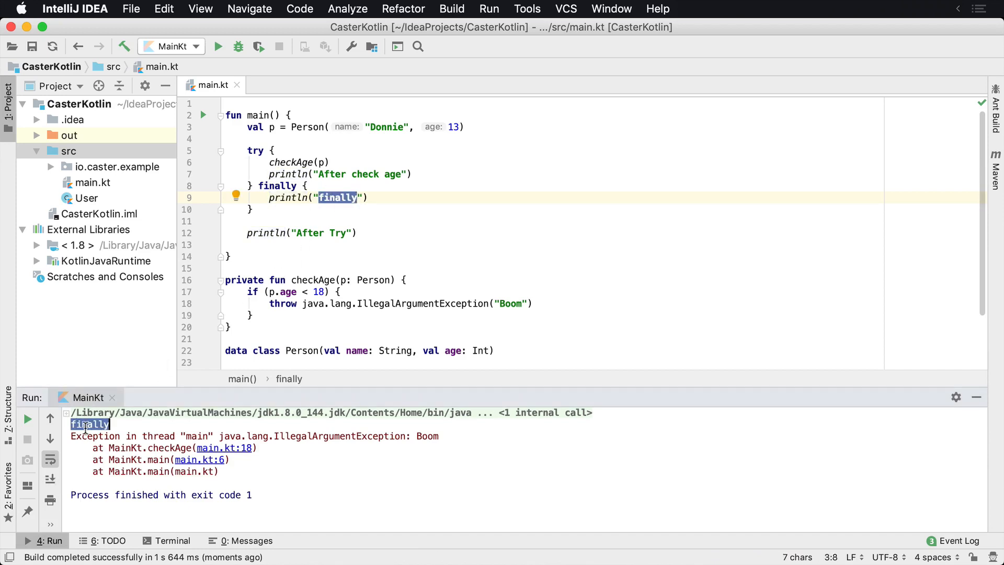
{"action": "double_click", "coordinate": [339, 436]}
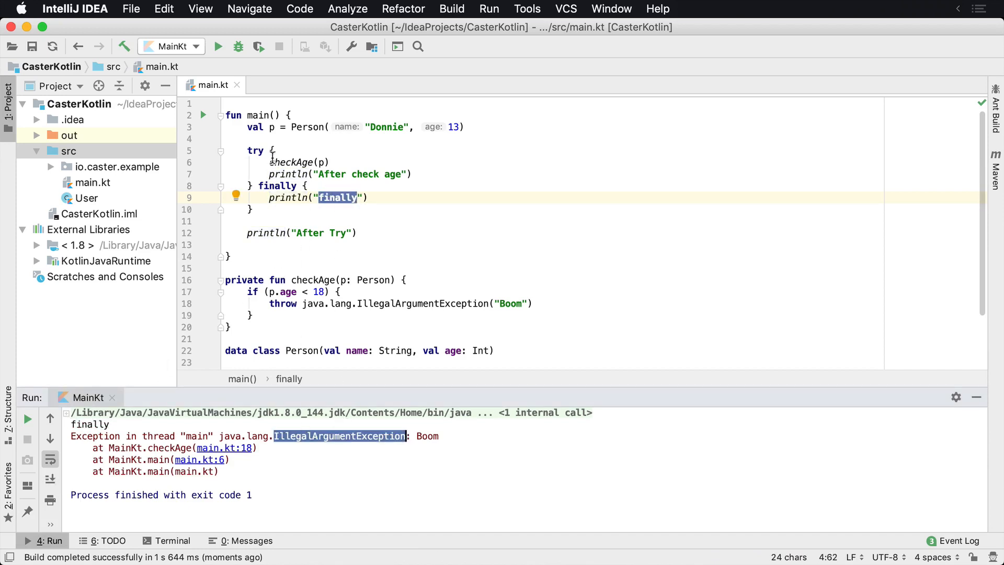
{"action": "double_click", "coordinate": [290, 161]}
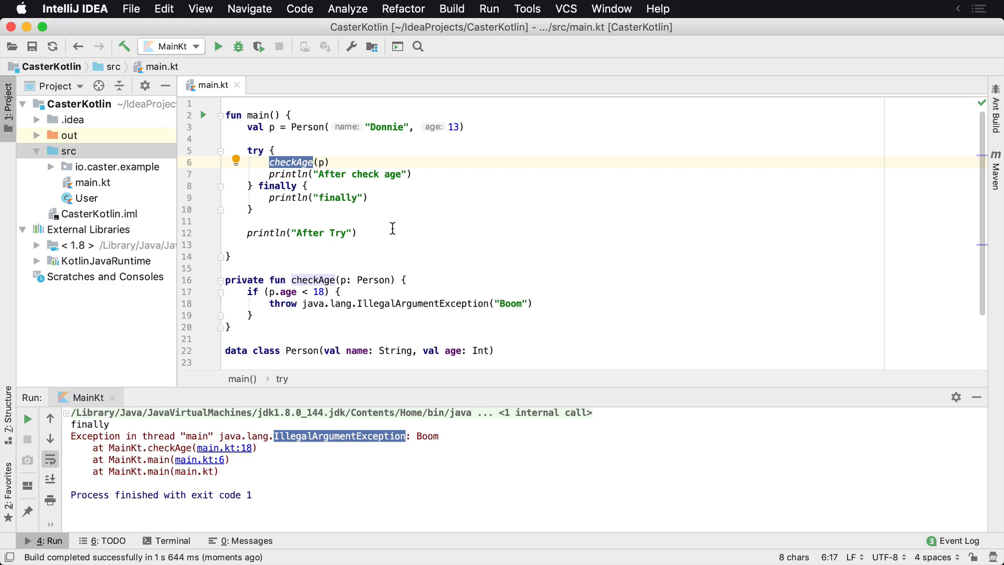
{"action": "mouse_move", "coordinate": [359, 233]}
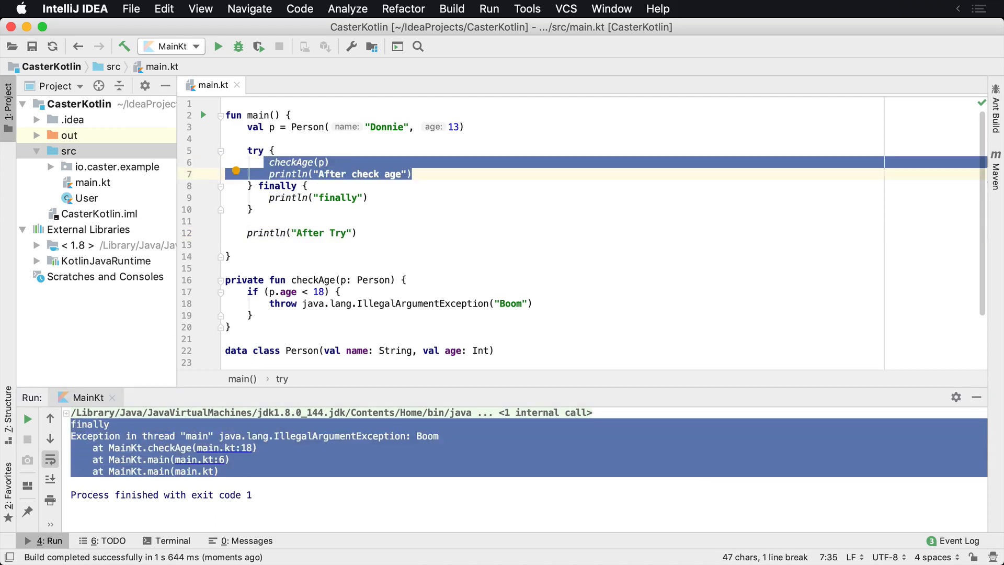
{"action": "left_click", "coordinate": [250, 209]}
{"action": "type", "text": "val"}
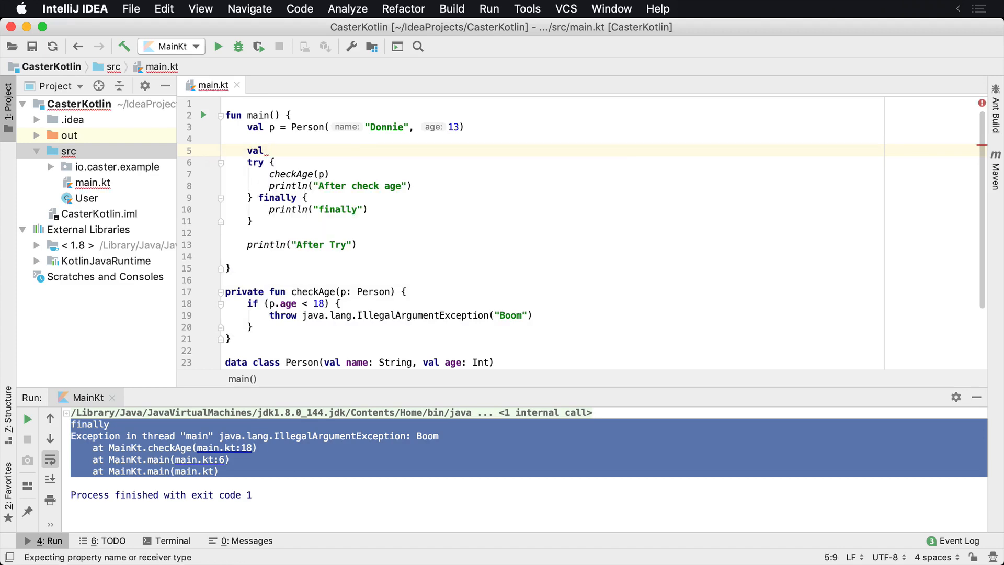
Sketch a val fileStream above try and a fileStream.close() call inside finally.
{"action": "type", "text": "fileStream"}
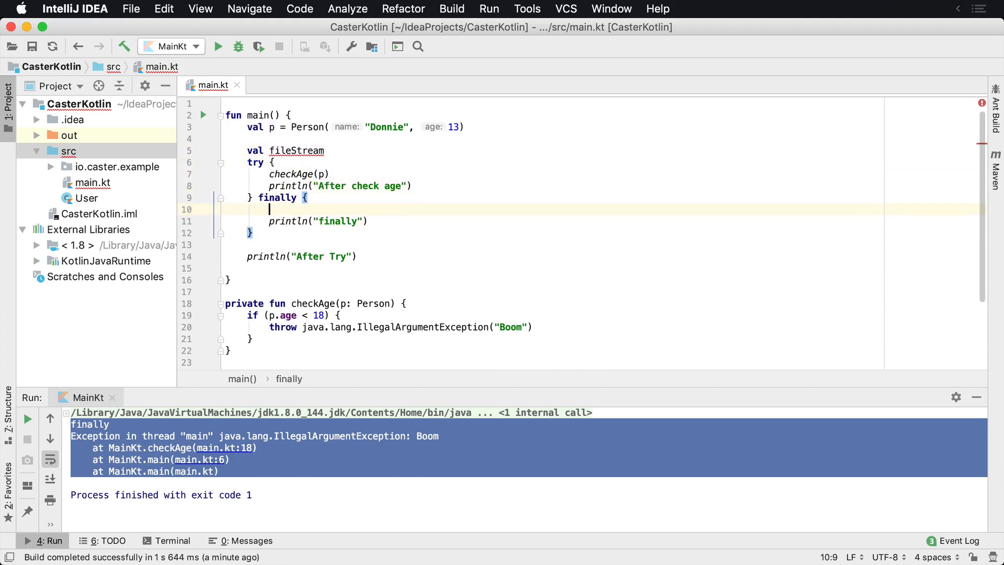
{"action": "type", "text": "fileStream."}
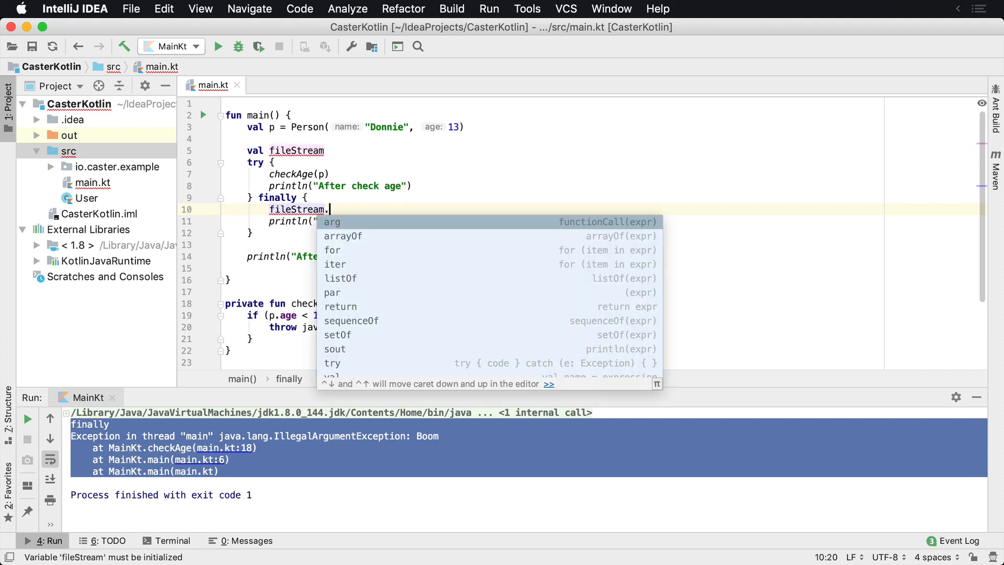
{"action": "type", "text": "close()"}
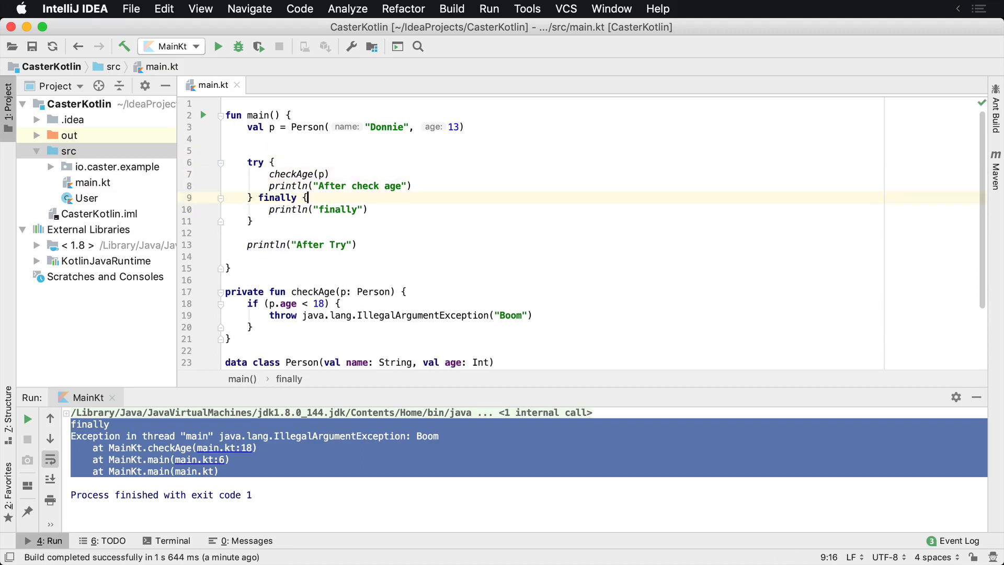
Insert catch (ex:Exception) { println("Handled") } between try and finally, then select Exception.
{"action": "left_click", "coordinate": [264, 197]}
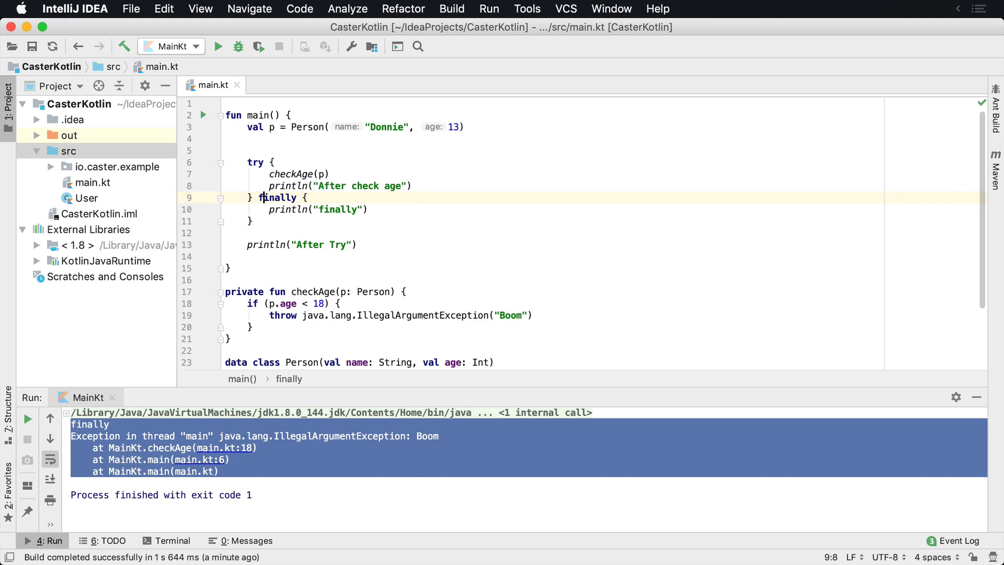
{"action": "type", "text": "catch (ex:"}
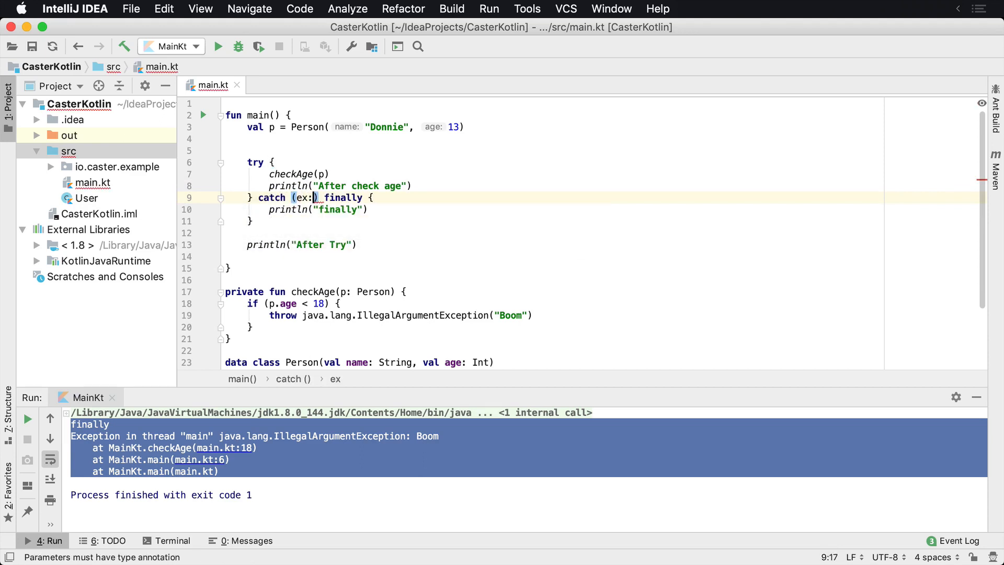
{"action": "type", "text": "Exception"}
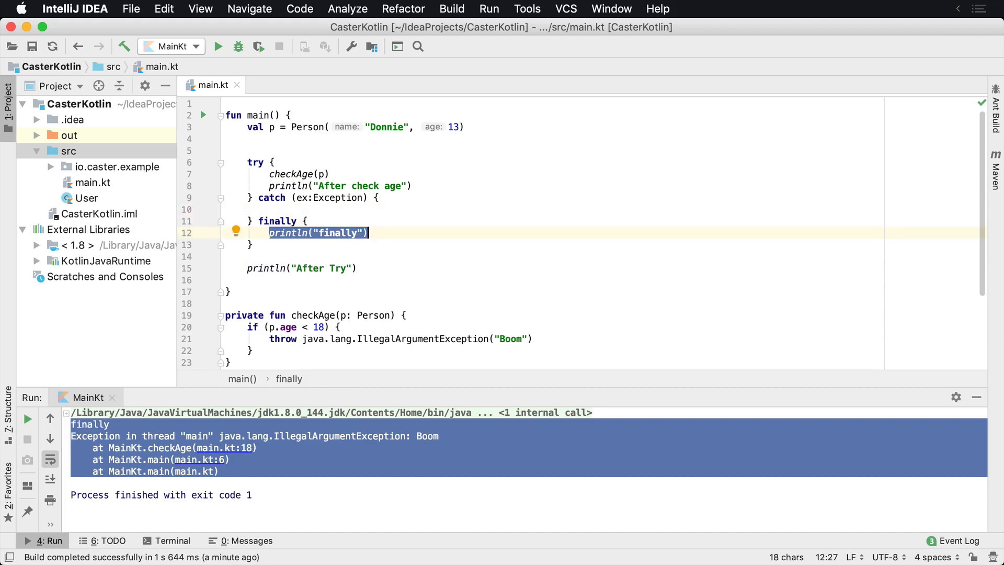
{"action": "left_click", "coordinate": [253, 149]}
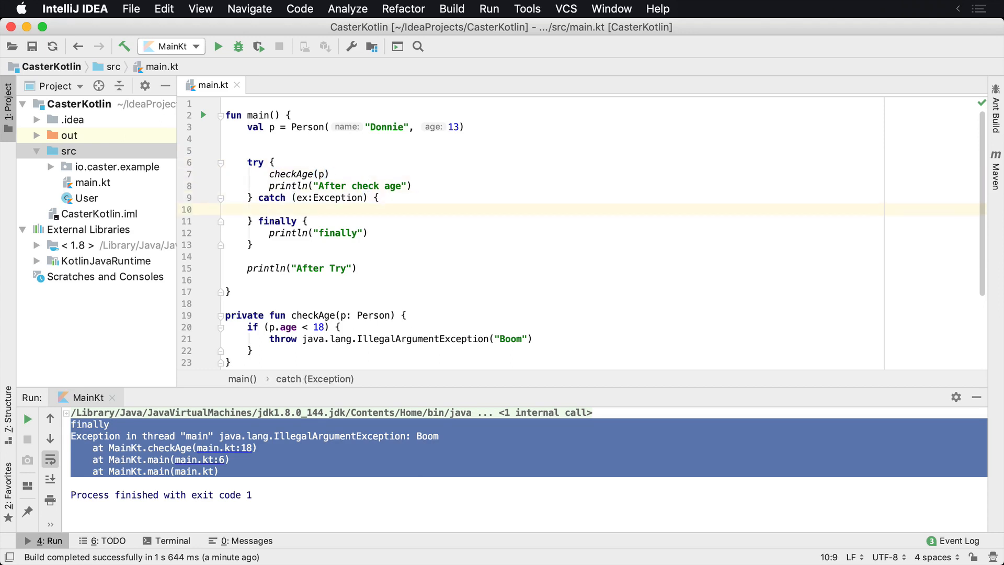
{"action": "type", "text": "println(\"H"}
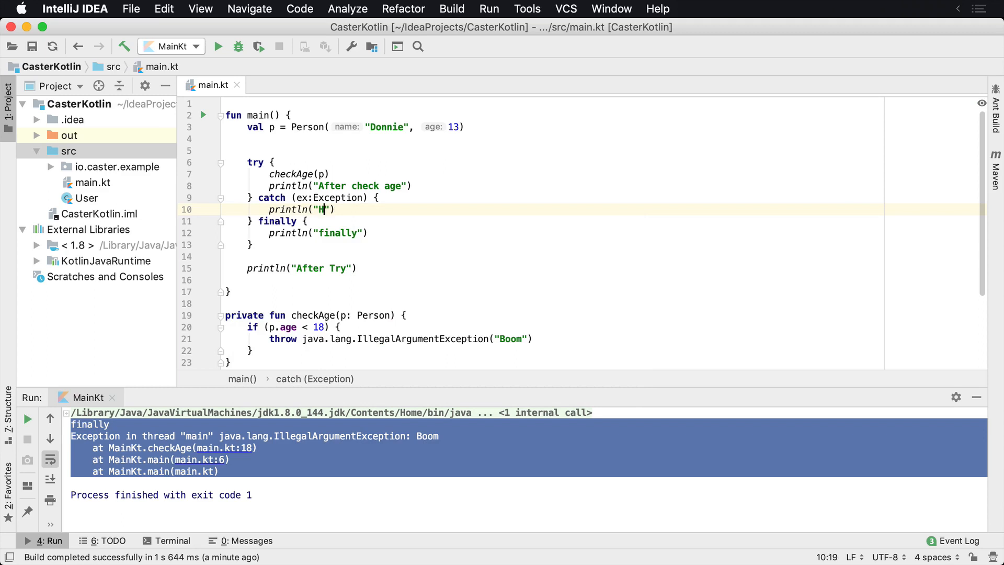
{"action": "type", "text": "andled"}
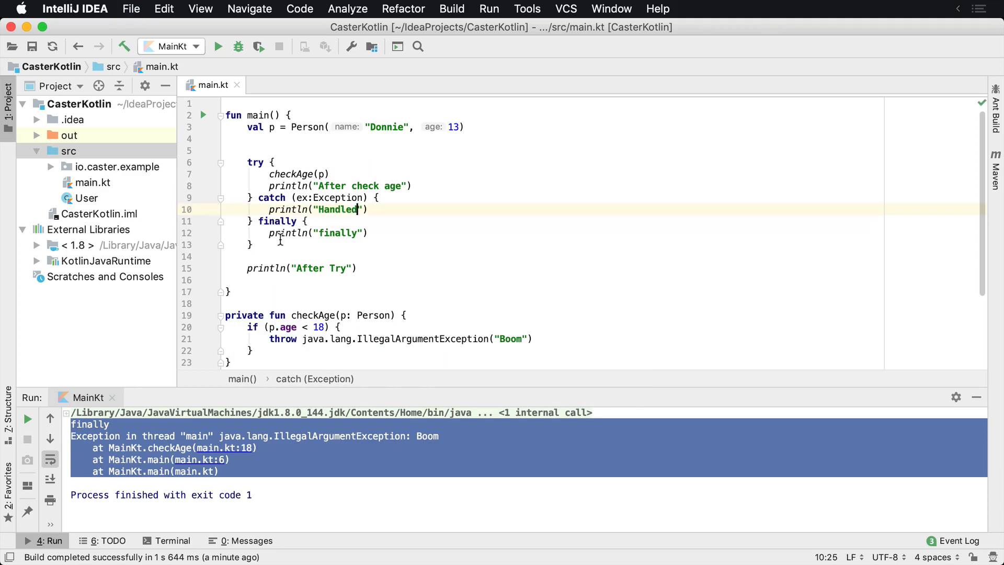
{"action": "double_click", "coordinate": [338, 196]}
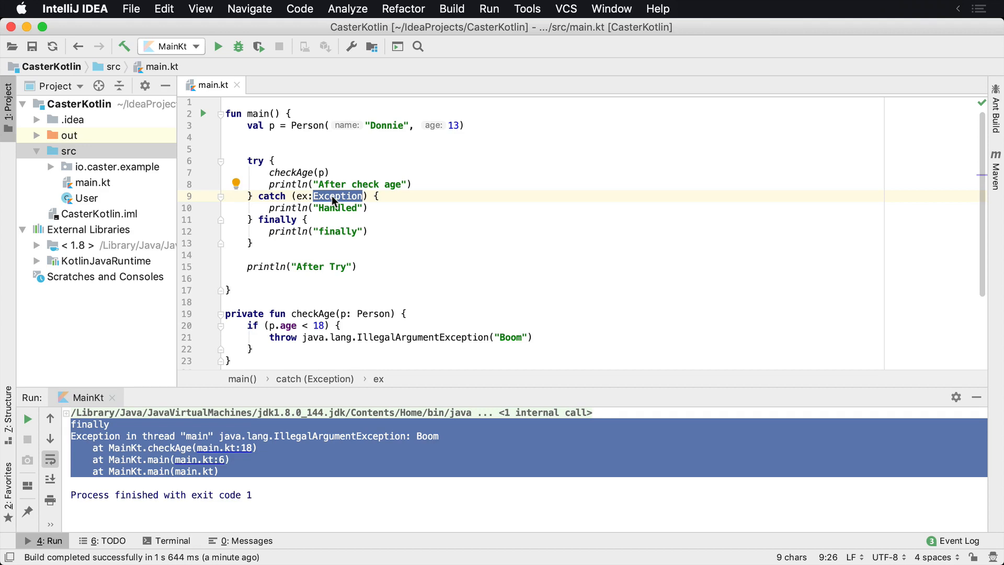
Catch IllegalStateException instead, rerun, and compare it with the IllegalArgumentException thrown in checkAge.
{"action": "type", "text": "IllegalState"}
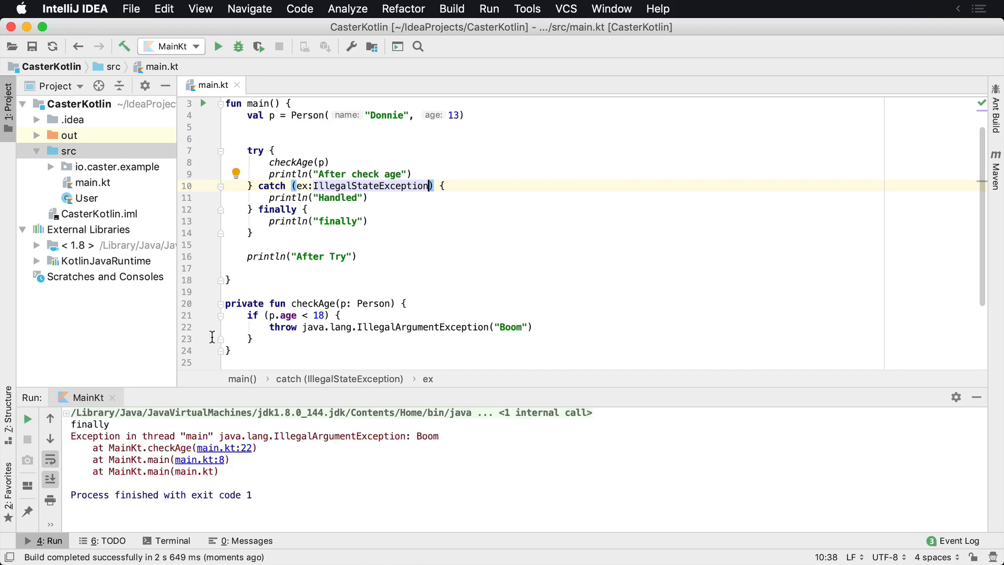
{"action": "double_click", "coordinate": [90, 423]}
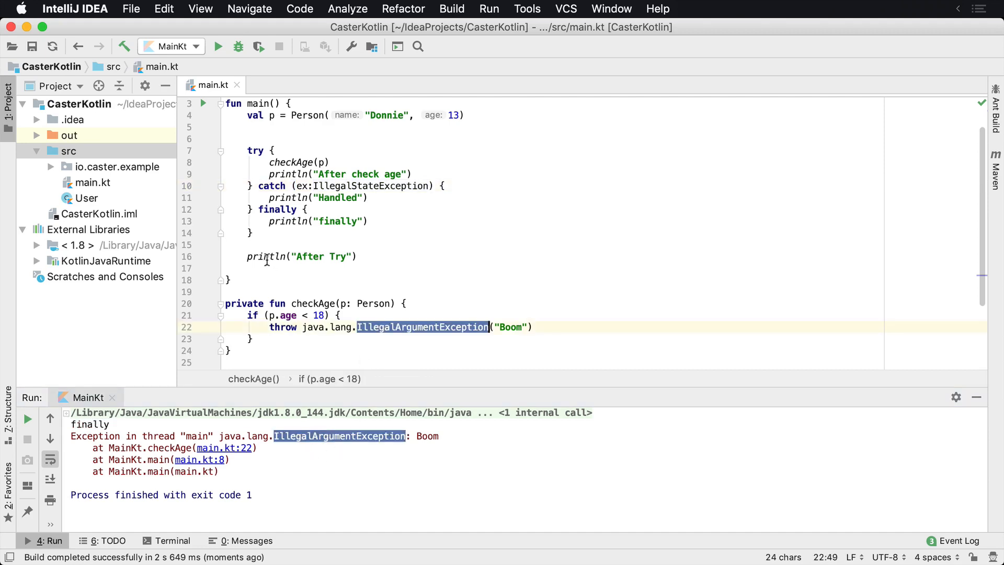
{"action": "double_click", "coordinate": [289, 162]}
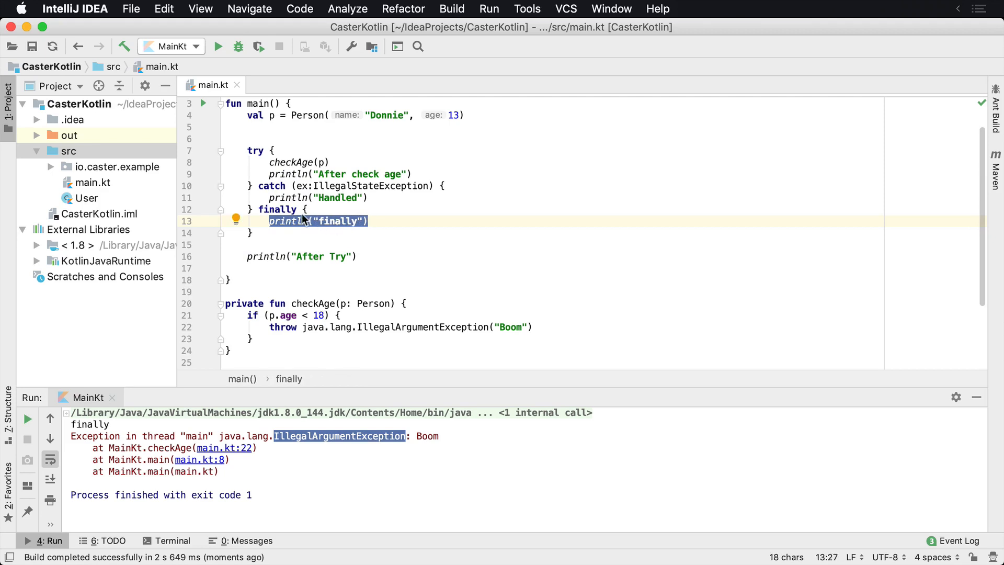
{"action": "mouse_move", "coordinate": [88, 453]}
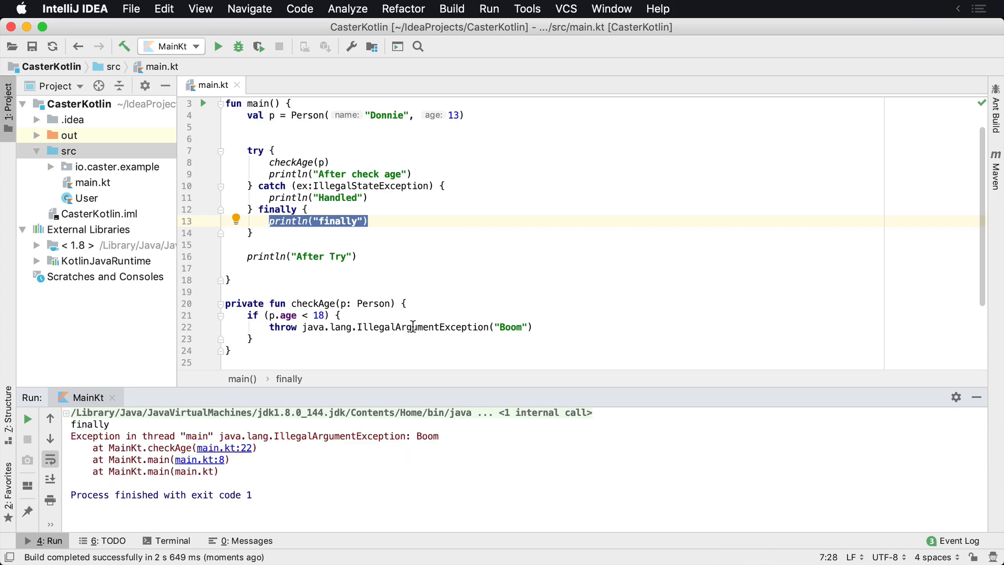
{"action": "double_click", "coordinate": [423, 326]}
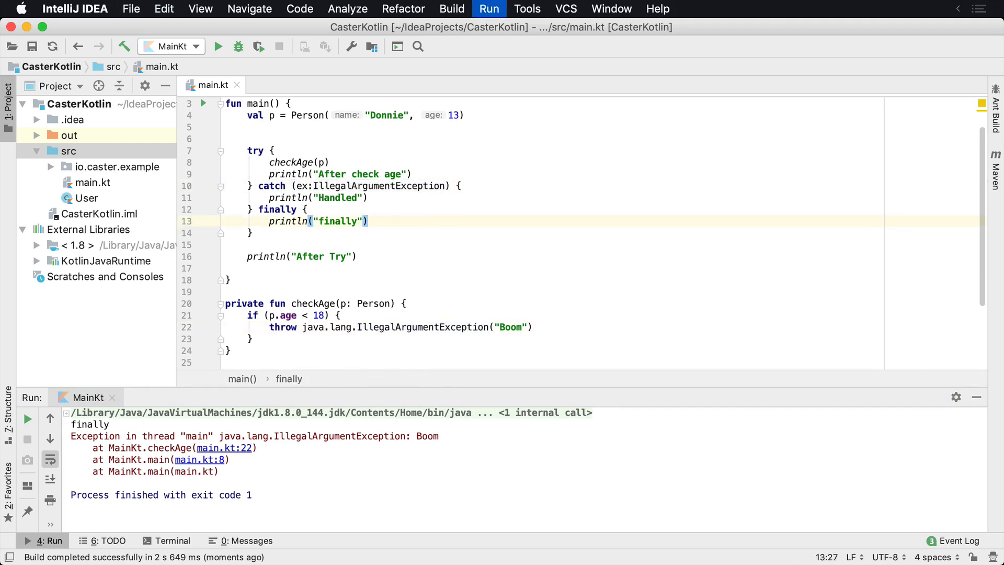
Rerun with IllegalArgumentException caught; output shows Handled, finally, After Try, exit code 0.
{"action": "left_click", "coordinate": [217, 46]}
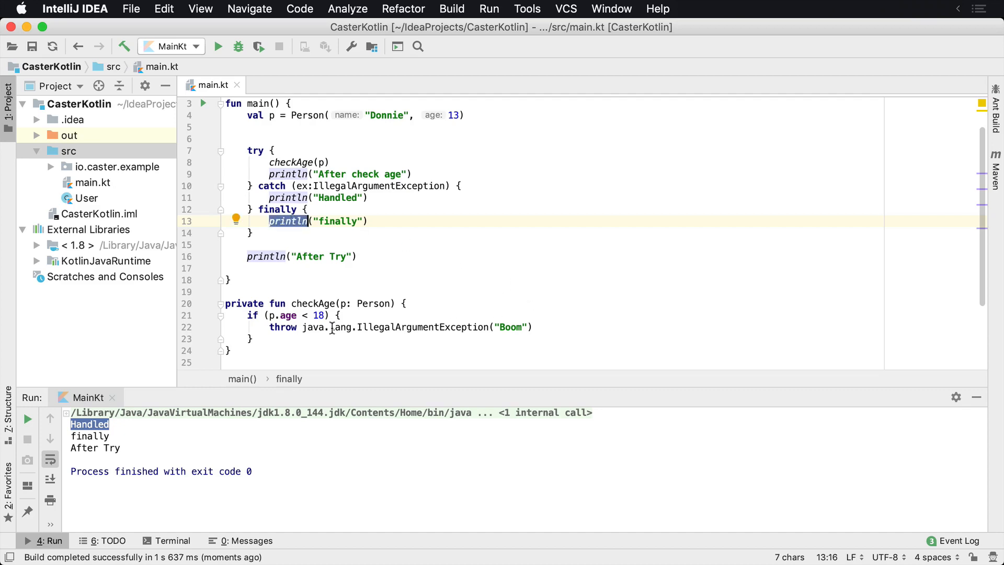
{"action": "mouse_move", "coordinate": [233, 261]}
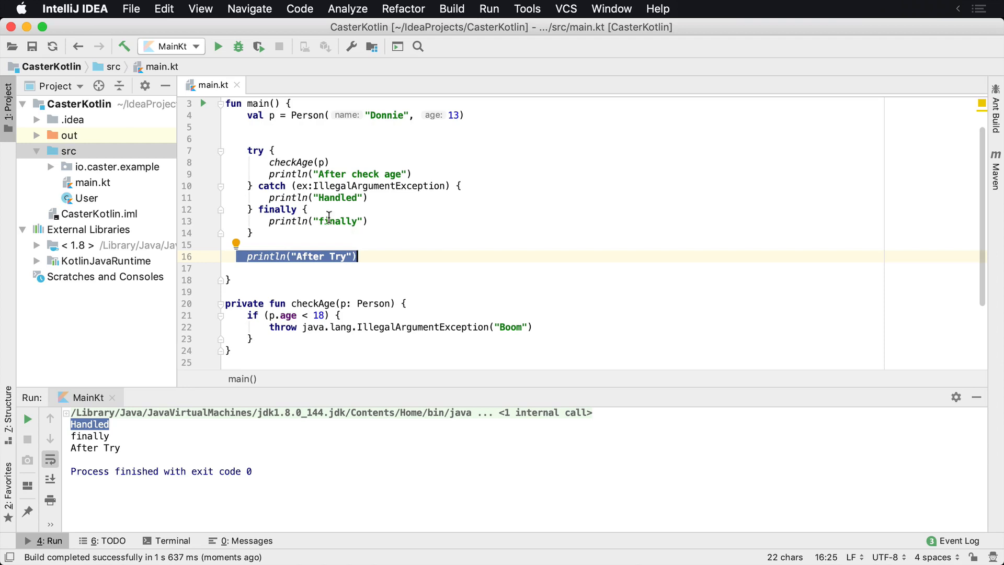
{"action": "left_click", "coordinate": [276, 162]}
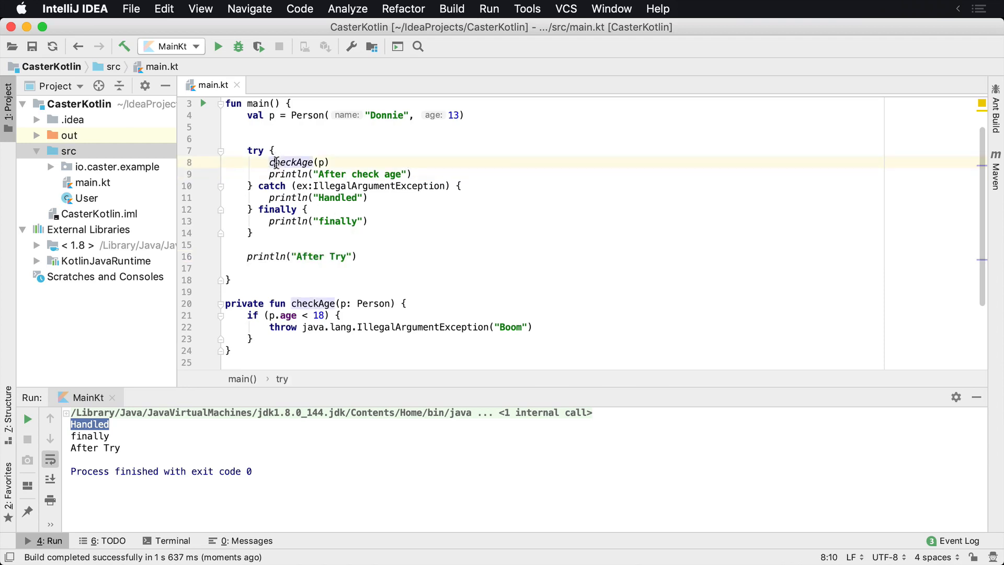
{"action": "left_click", "coordinate": [265, 220]}
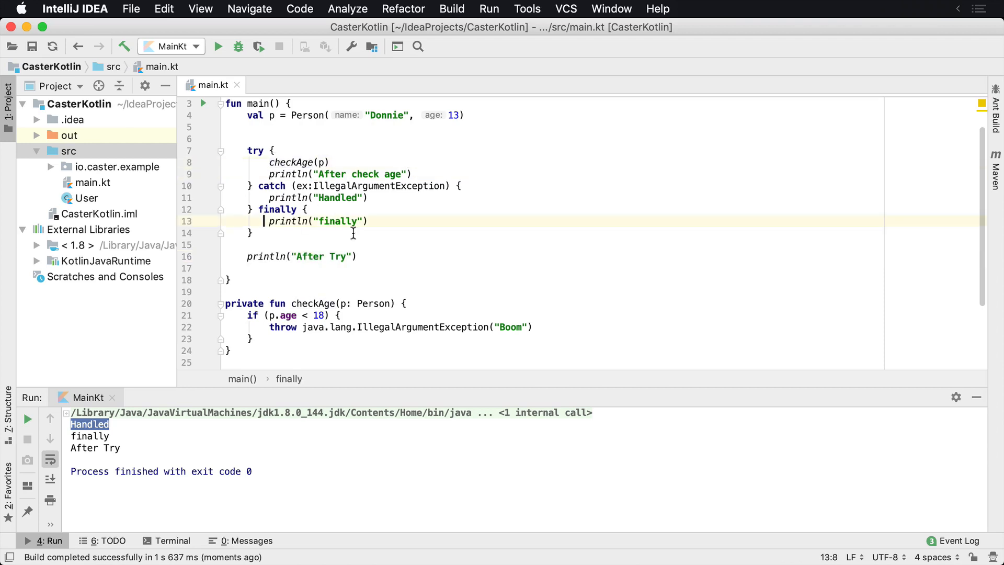